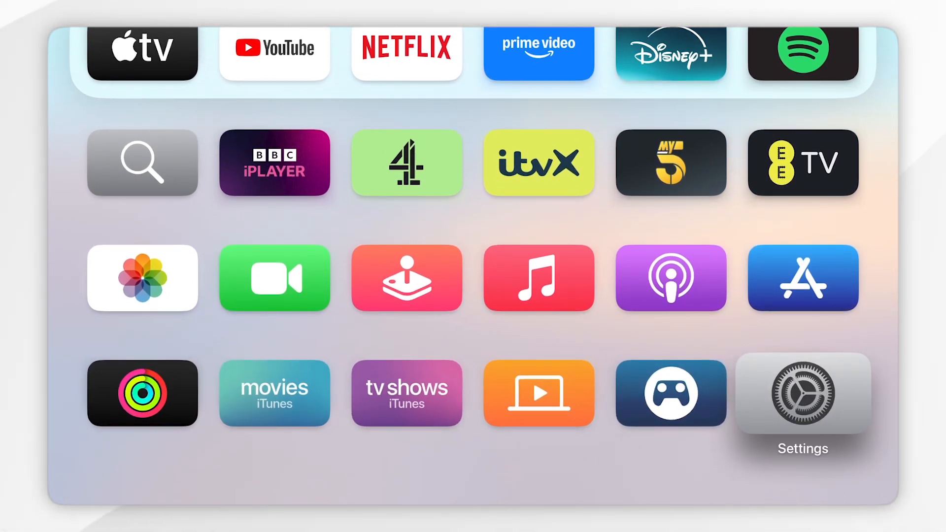
Open the Settings app from the Apple TV home screen.
click(802, 392)
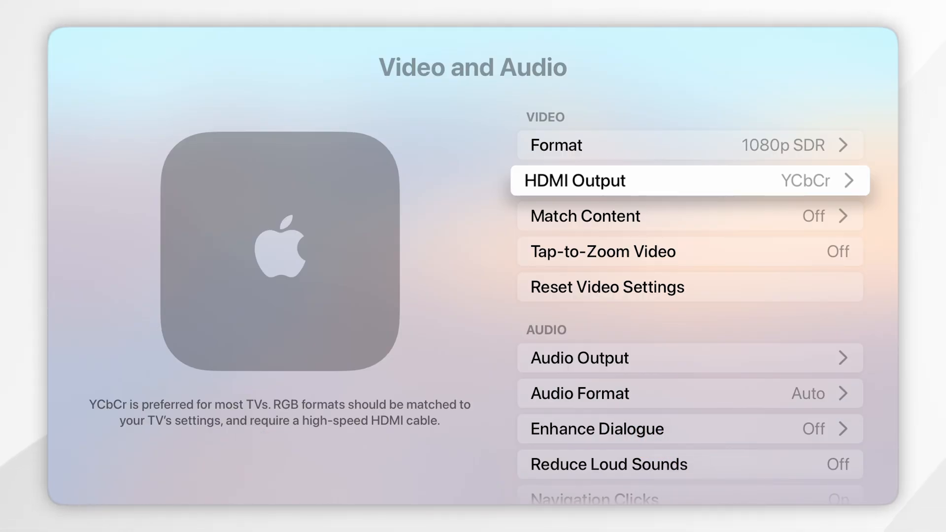
Select the HDR video format under Video and Audio and run the Try HDR test.
key(Up)
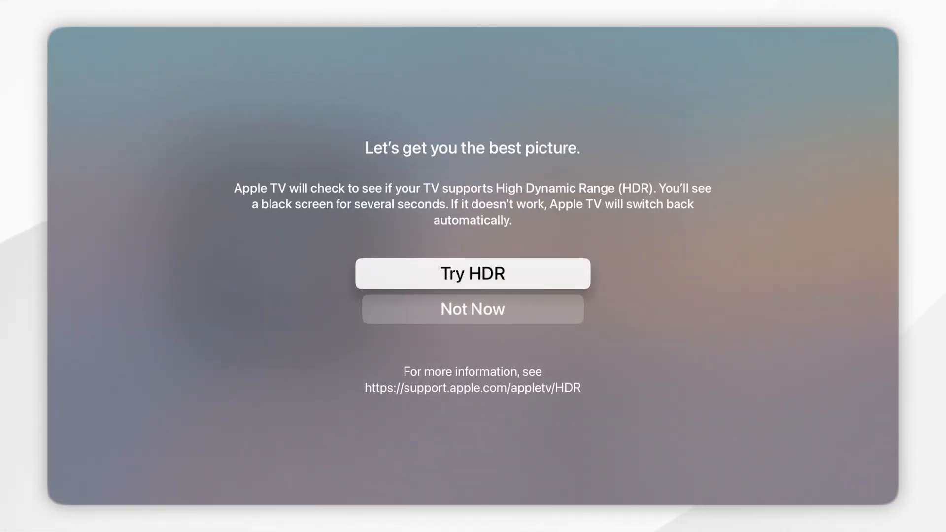
click(472, 273)
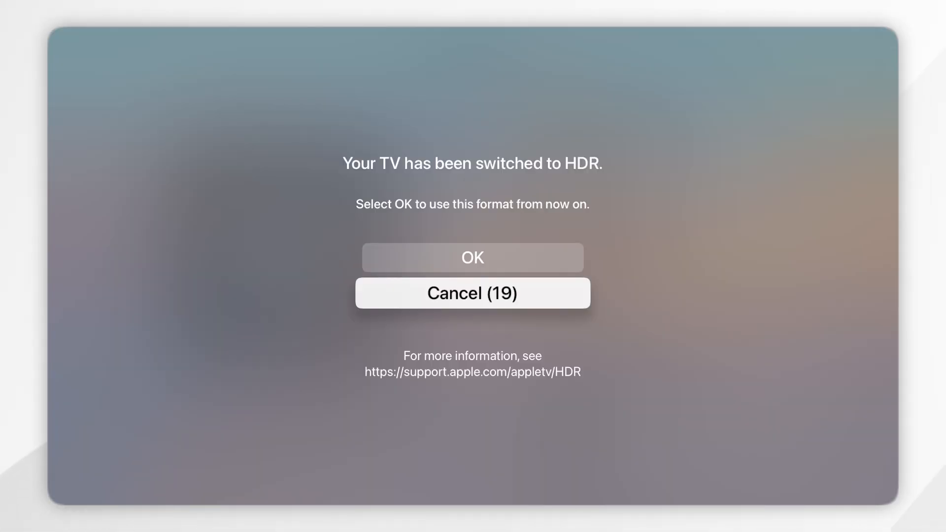
Move focus toward OK on the 'Your TV has been switched to HDR' prompt.
key(up)
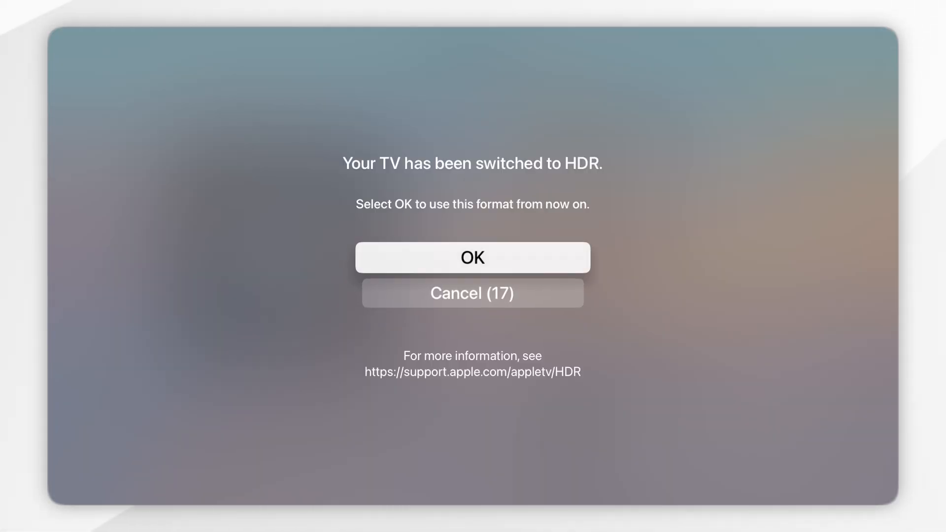